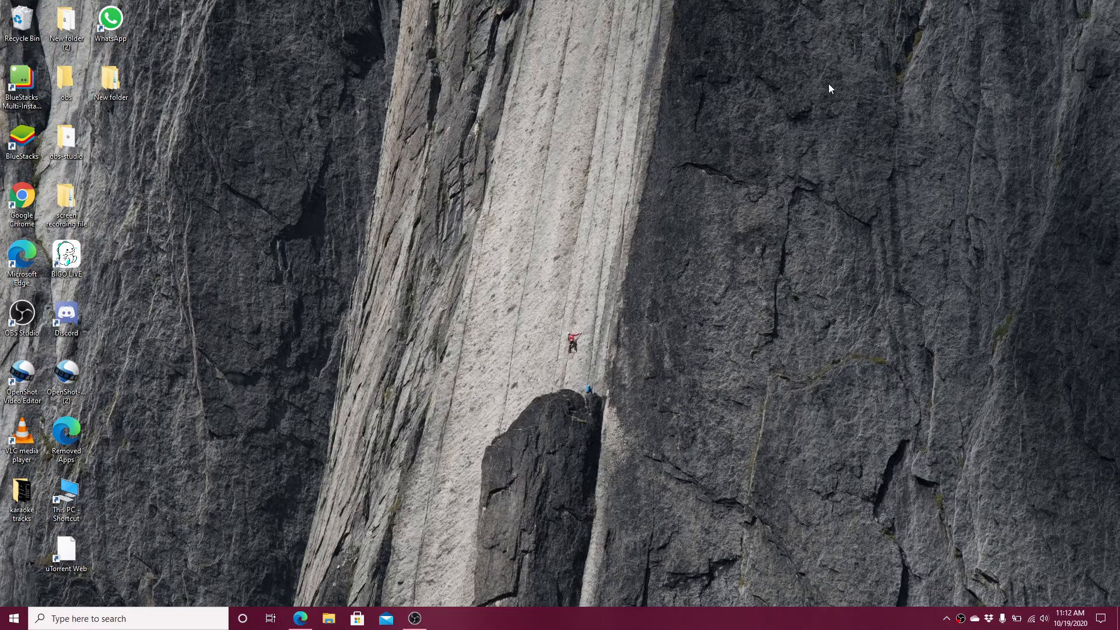
pyautogui.moveTo(619, 304)
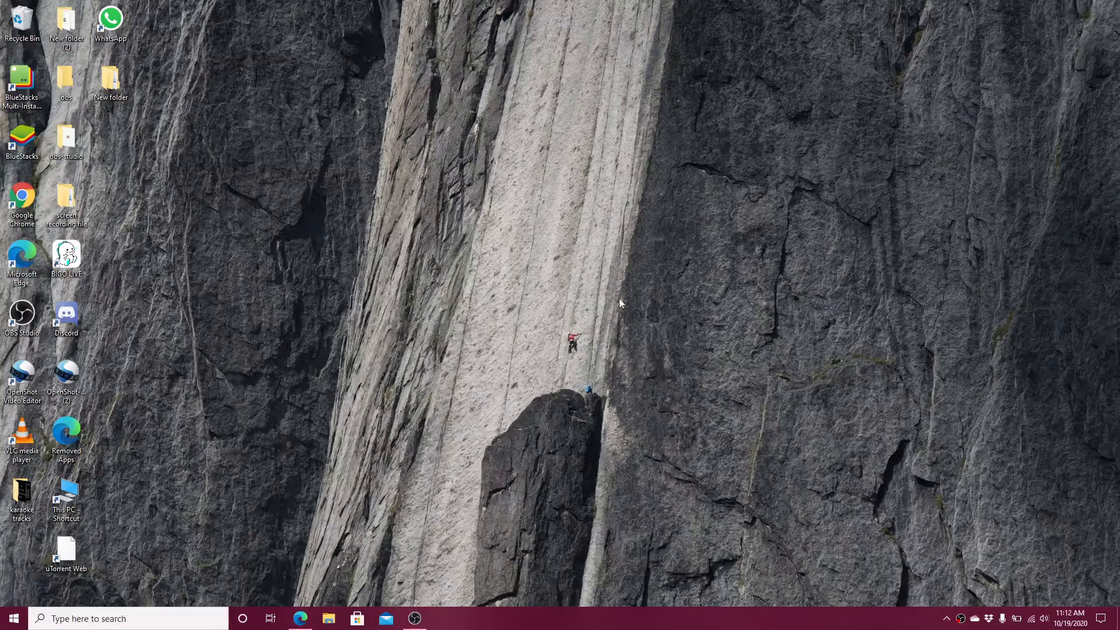
# - Launch Edge and load the Axis Bank personal banking homepage
pyautogui.click(300, 618)
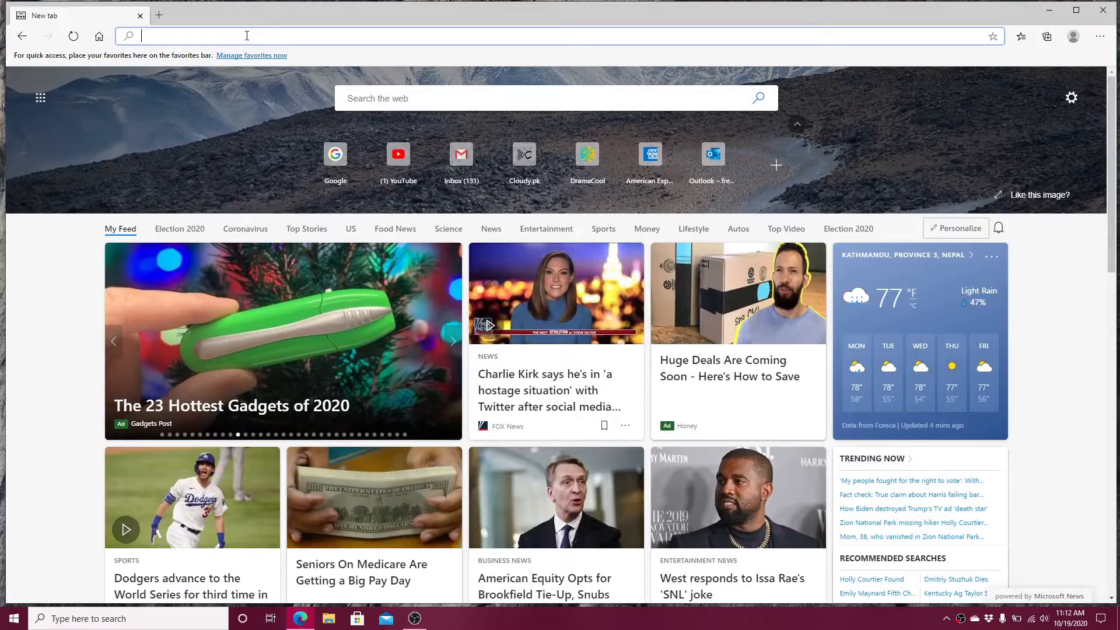
pyautogui.write('www.youtube.com')
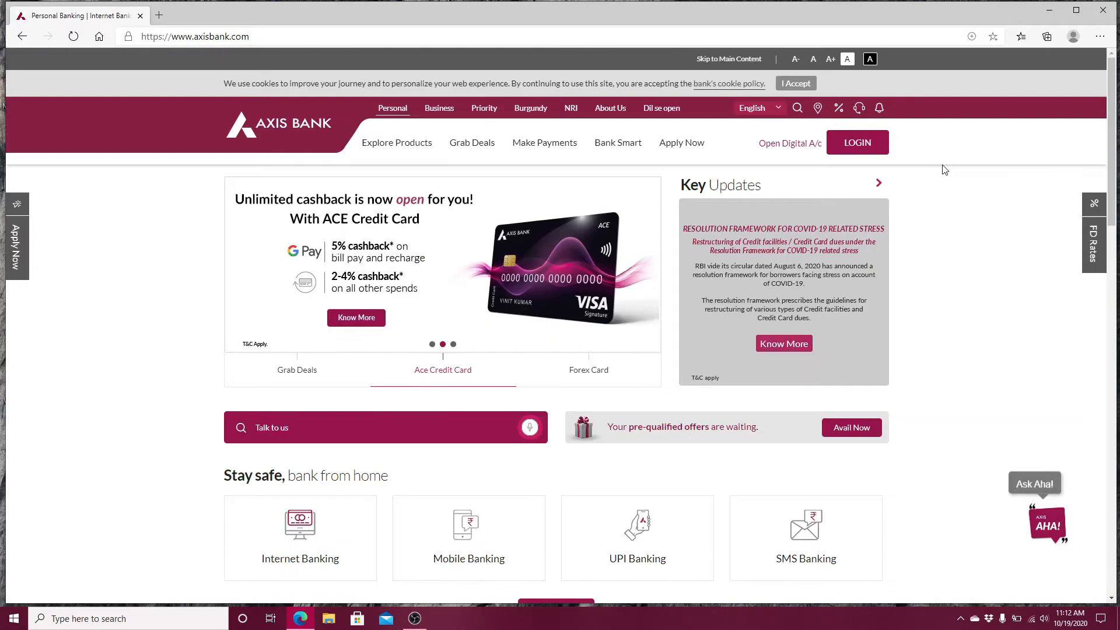
# - Reach the personal Internet Banking login page via LOGIN > Personal
pyautogui.click(588, 369)
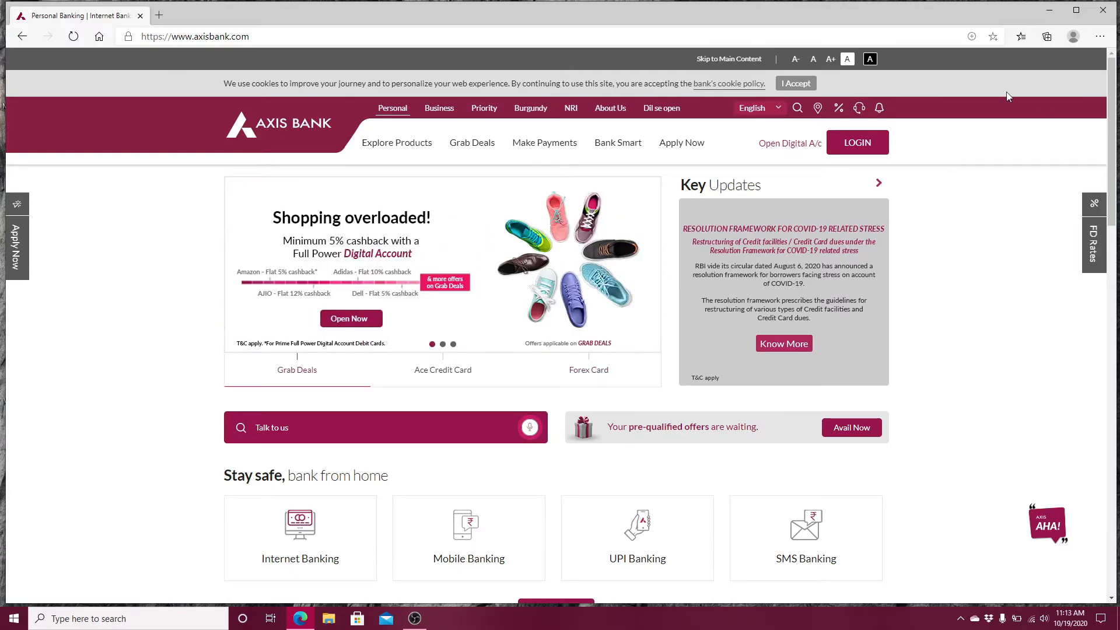
pyautogui.click(858, 143)
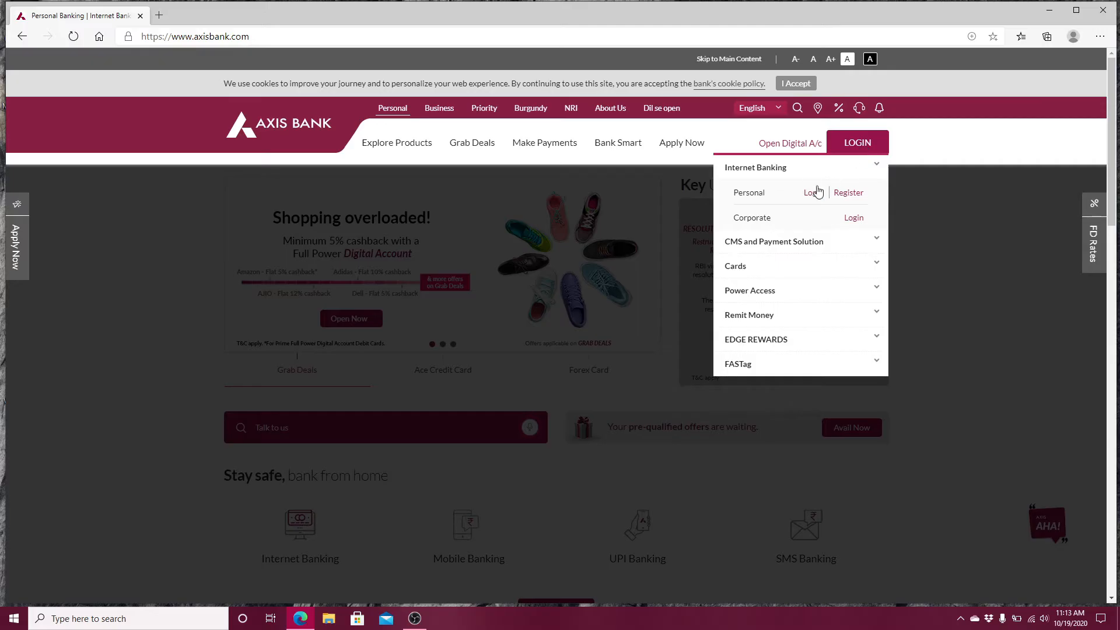
pyautogui.click(808, 193)
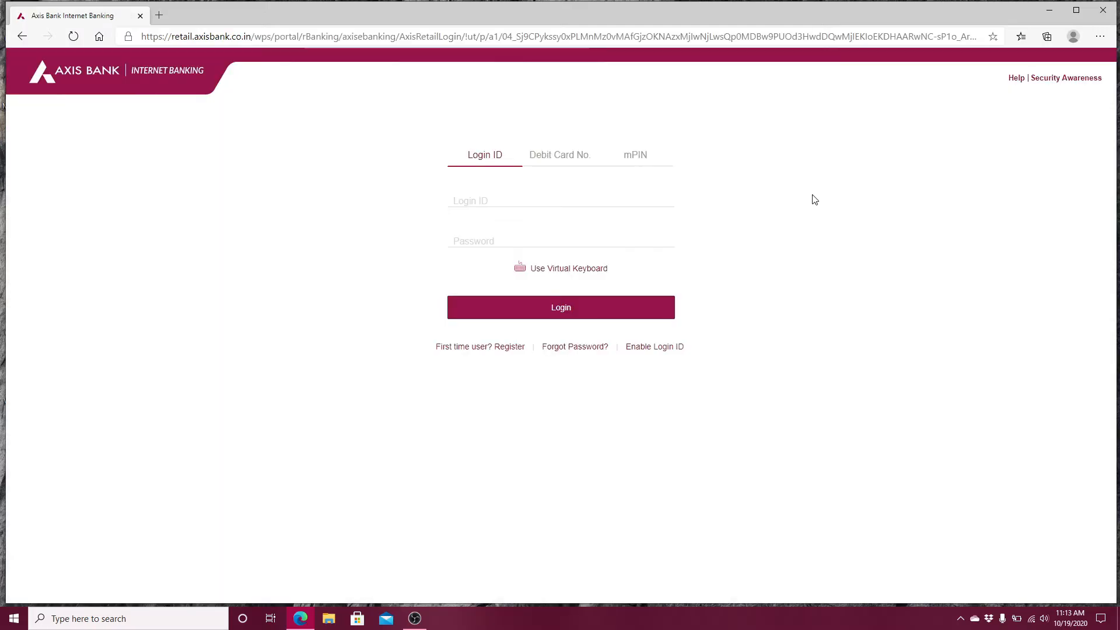
pyautogui.moveTo(636, 159)
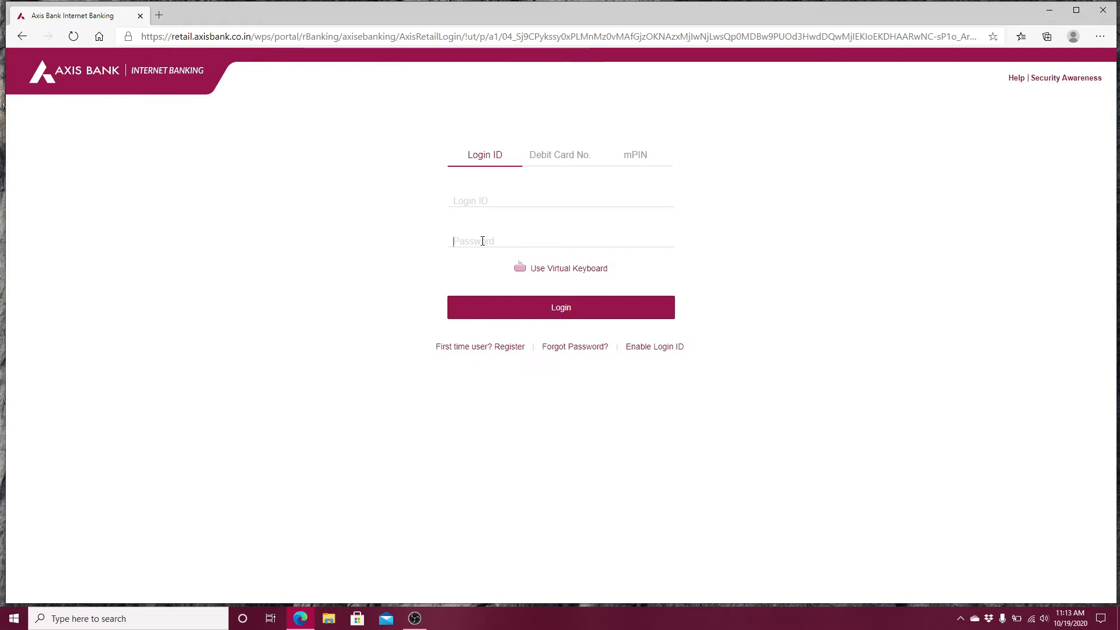
pyautogui.moveTo(509, 346)
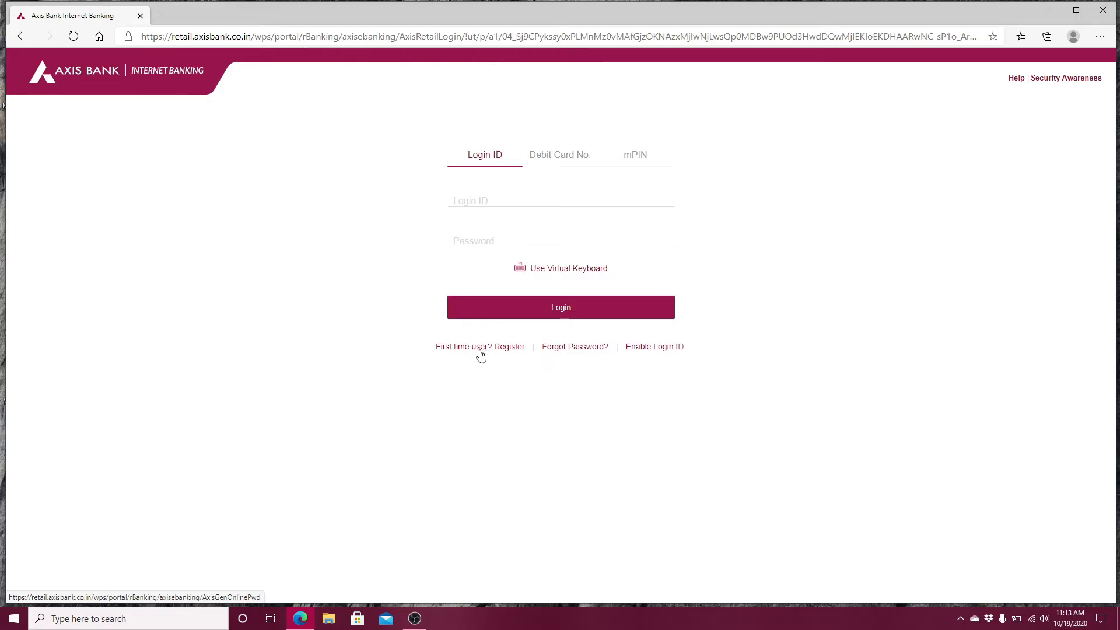
pyautogui.click(562, 241)
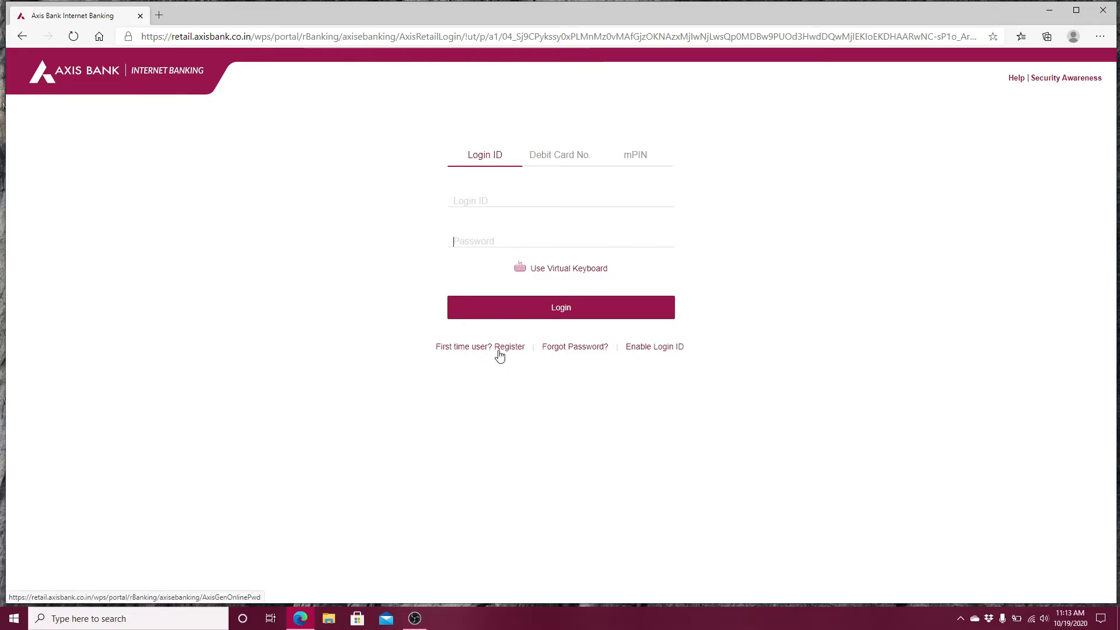
pyautogui.moveTo(574, 346)
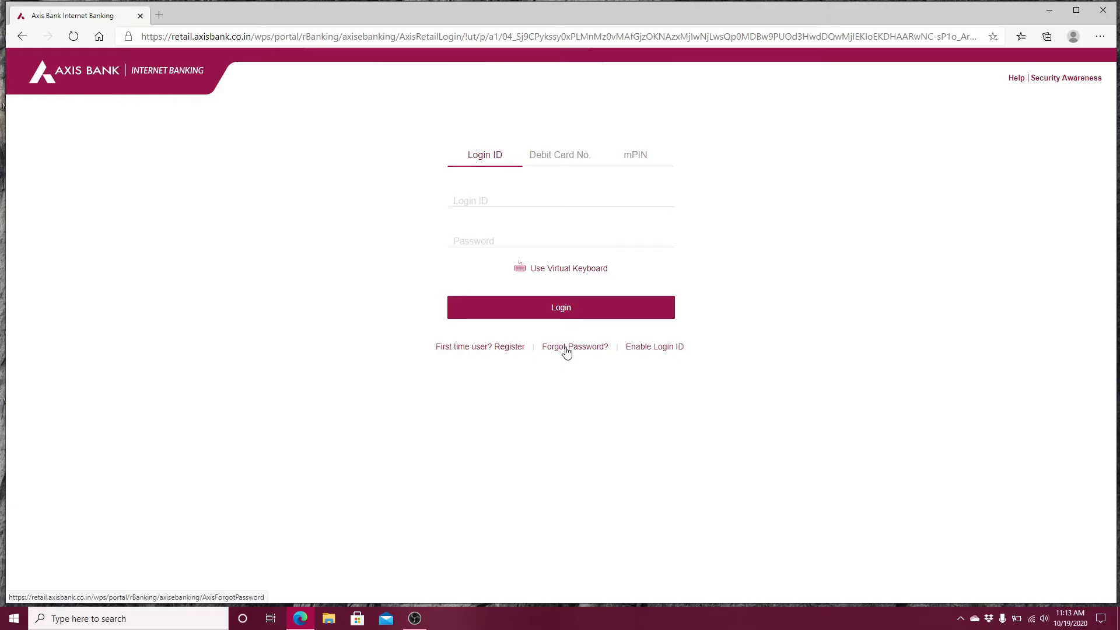
pyautogui.moveTo(572, 354)
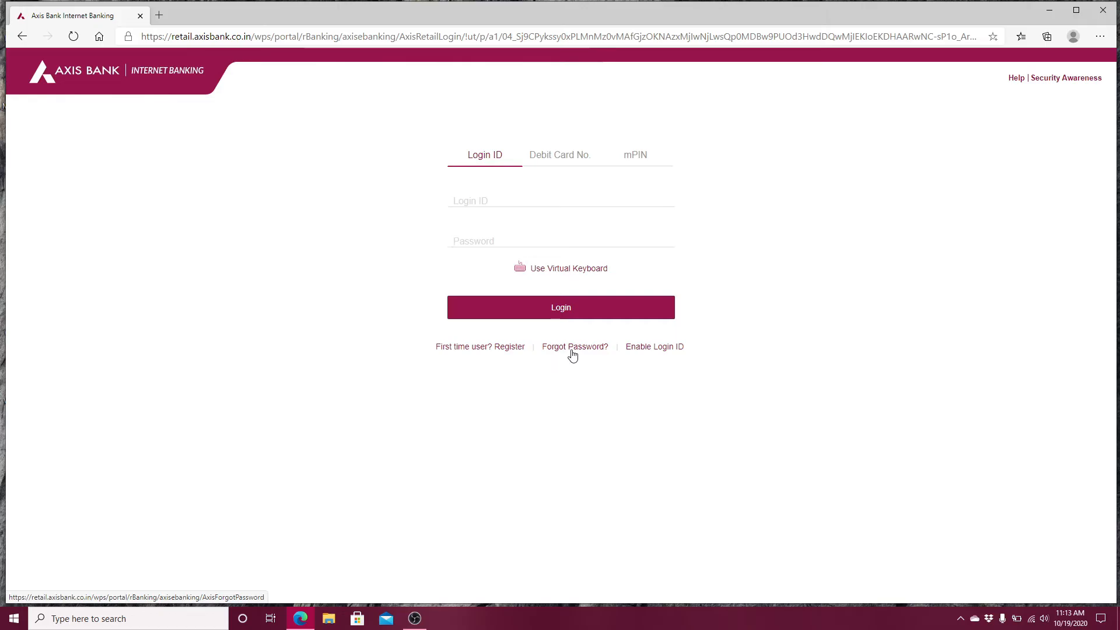
pyautogui.moveTo(653, 347)
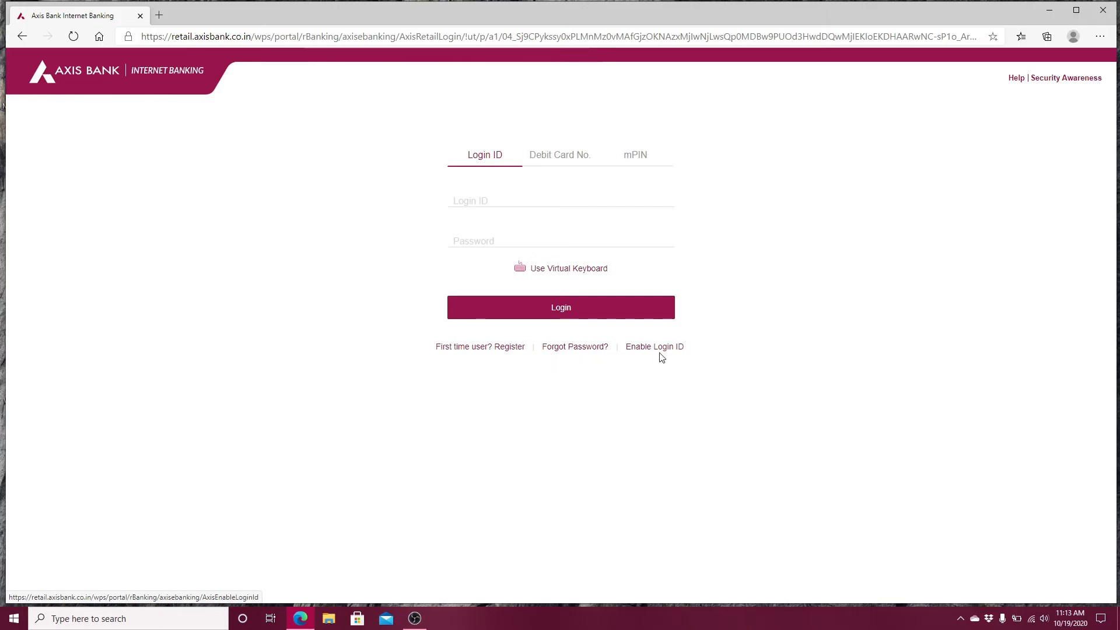
pyautogui.moveTo(657, 353)
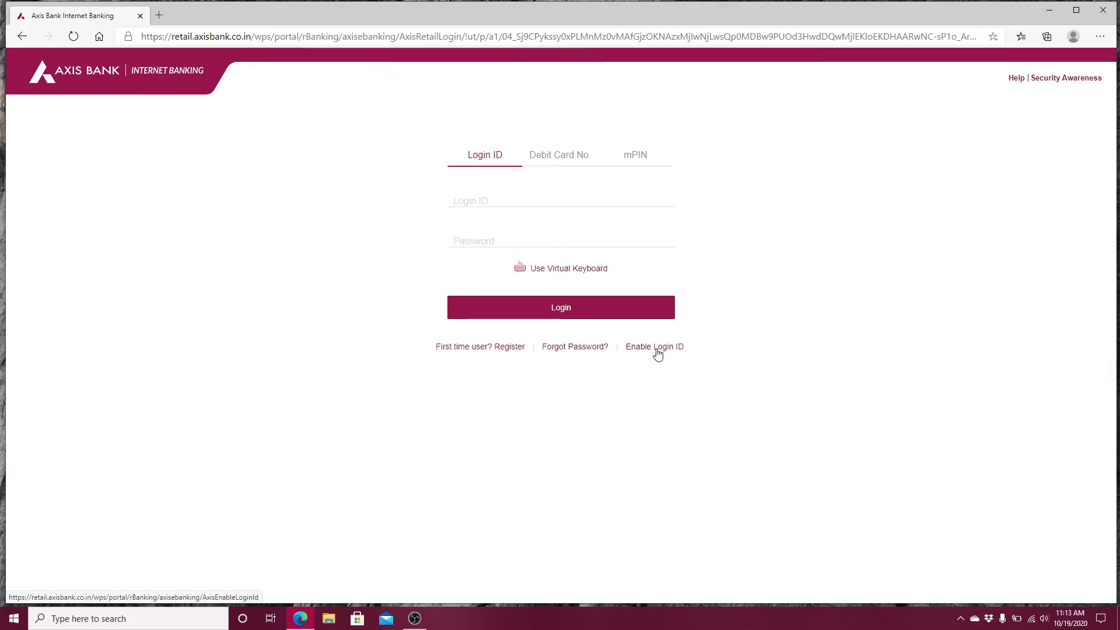
pyautogui.click(561, 241)
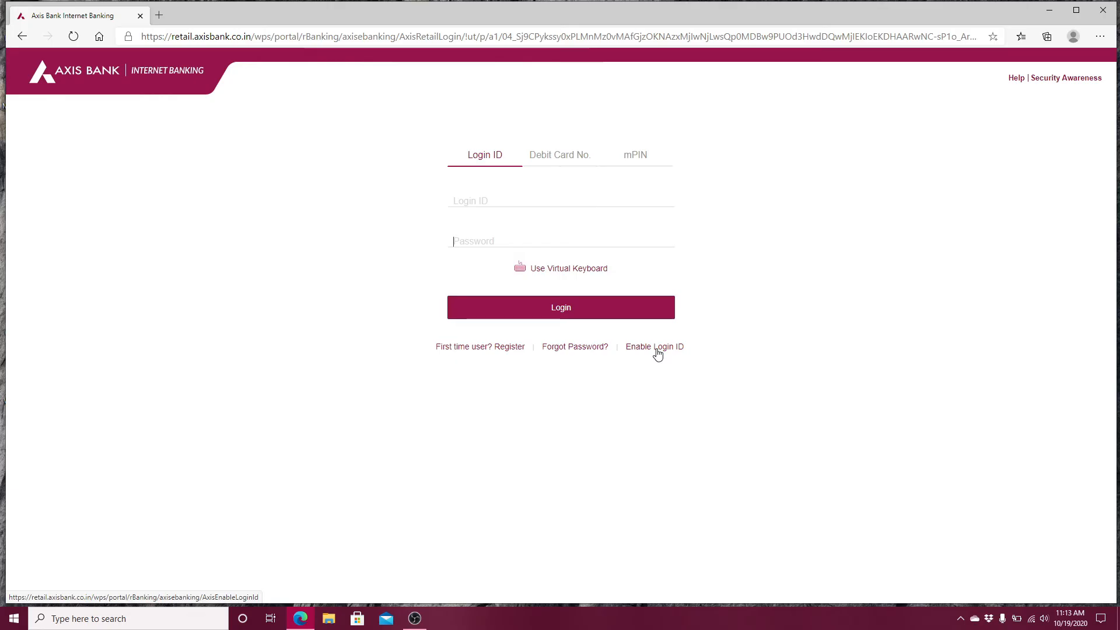
pyautogui.moveTo(645, 329)
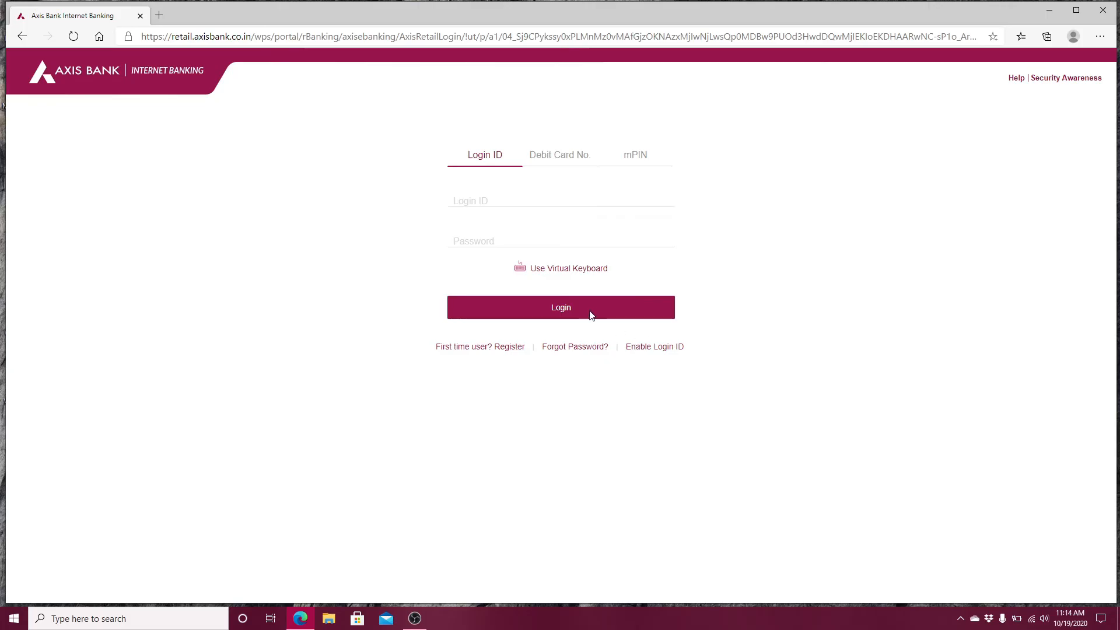
pyautogui.click(561, 240)
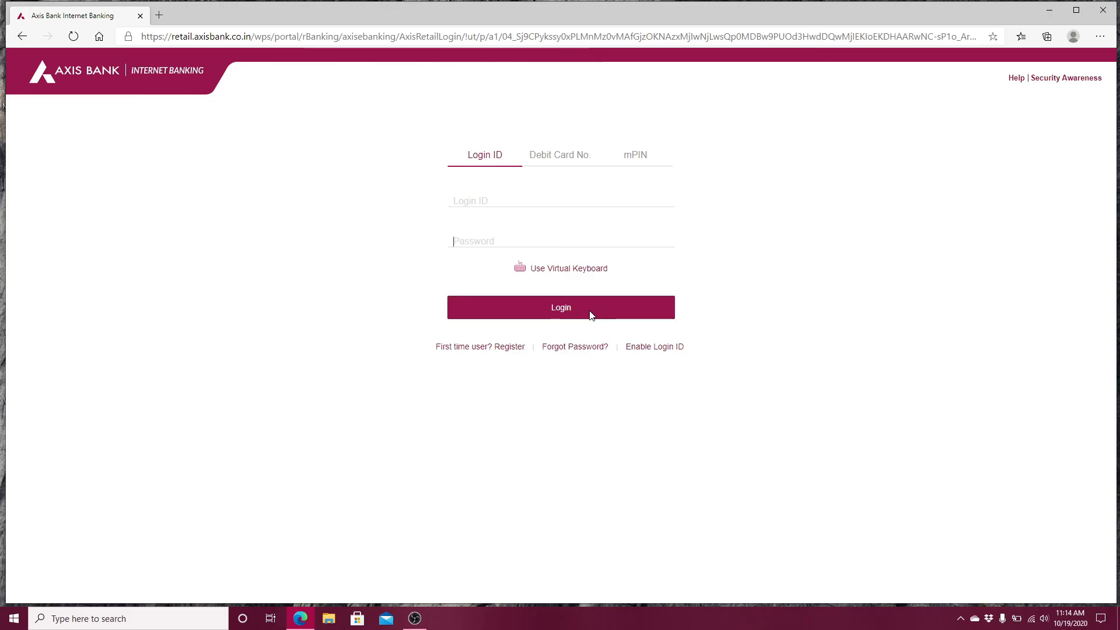
pyautogui.moveTo(1047, 10)
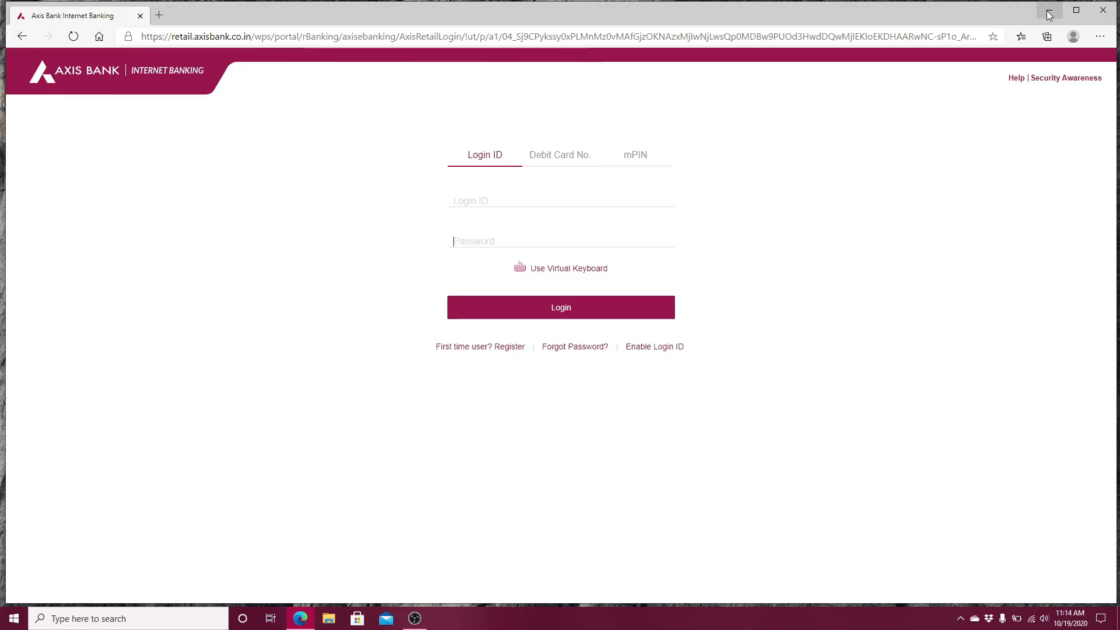